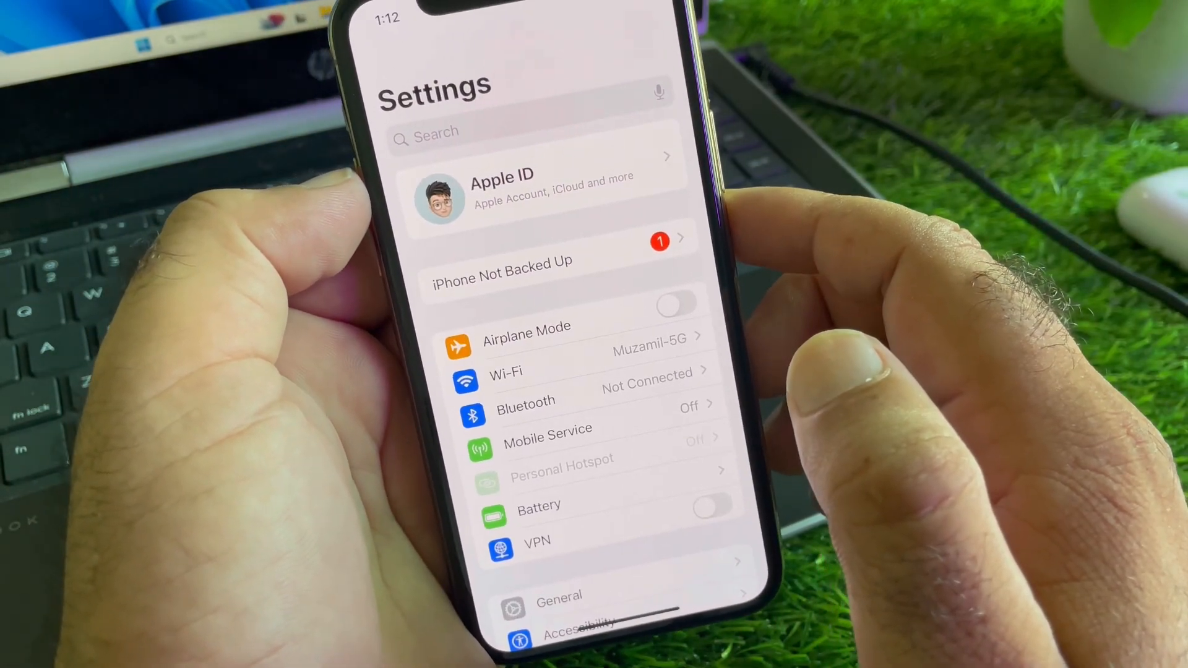
Navigate from the main Settings list into General and then Background App Refresh.
scroll("down", 3)
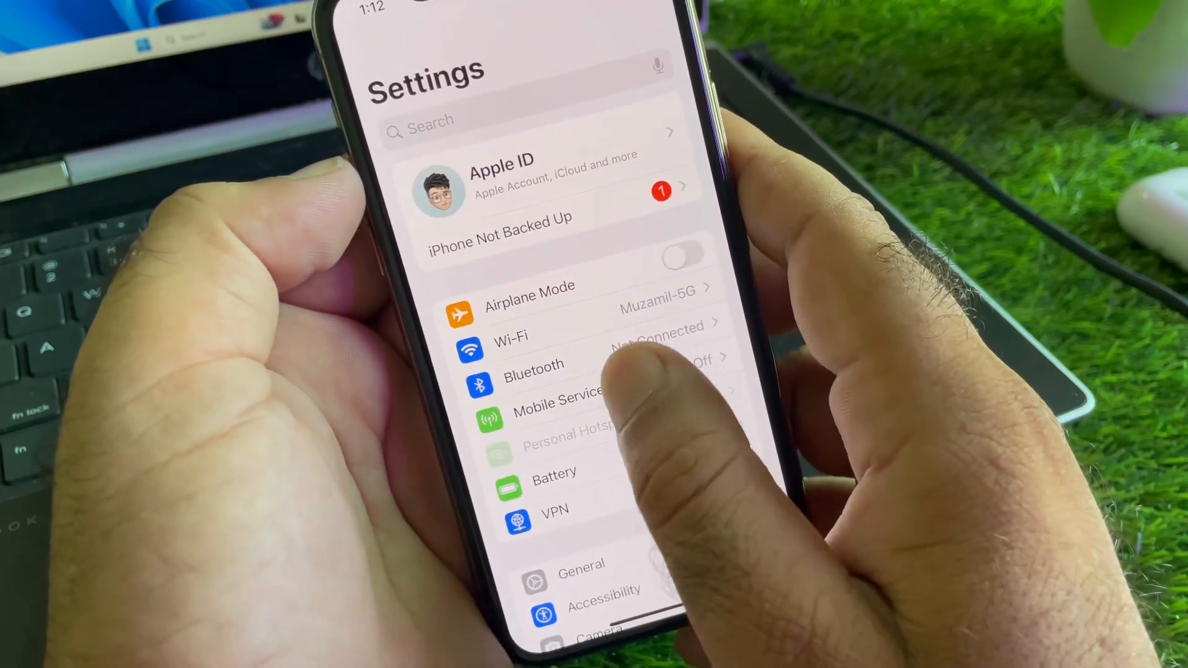
left_click(560, 401)
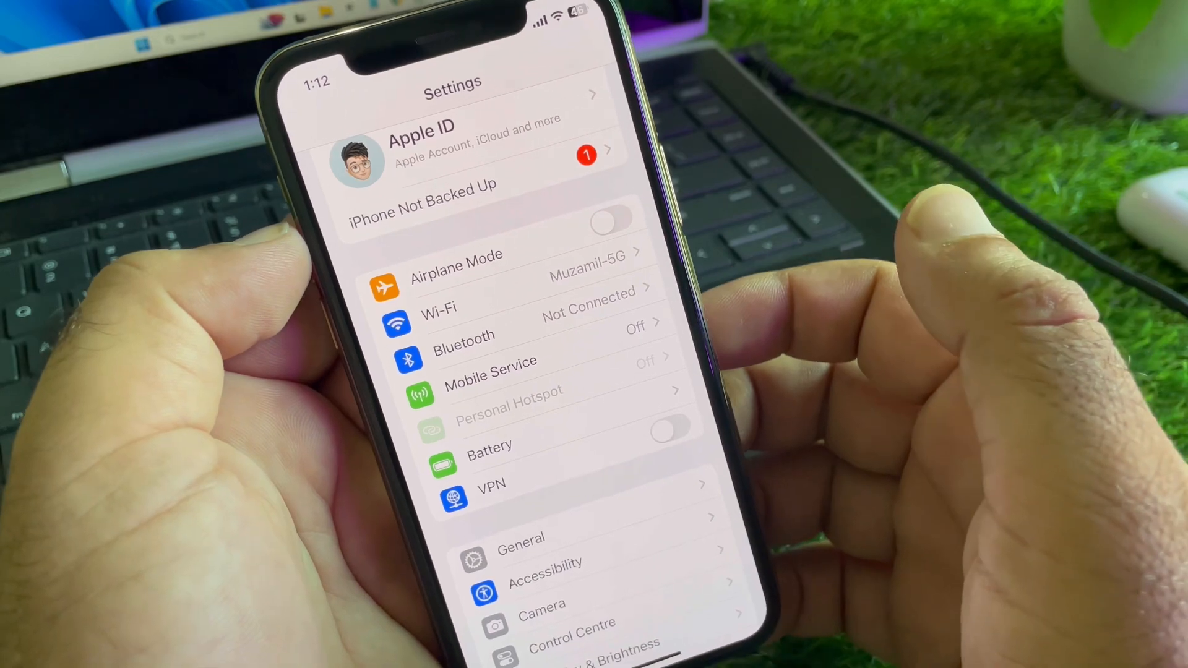
scroll("down", 3)
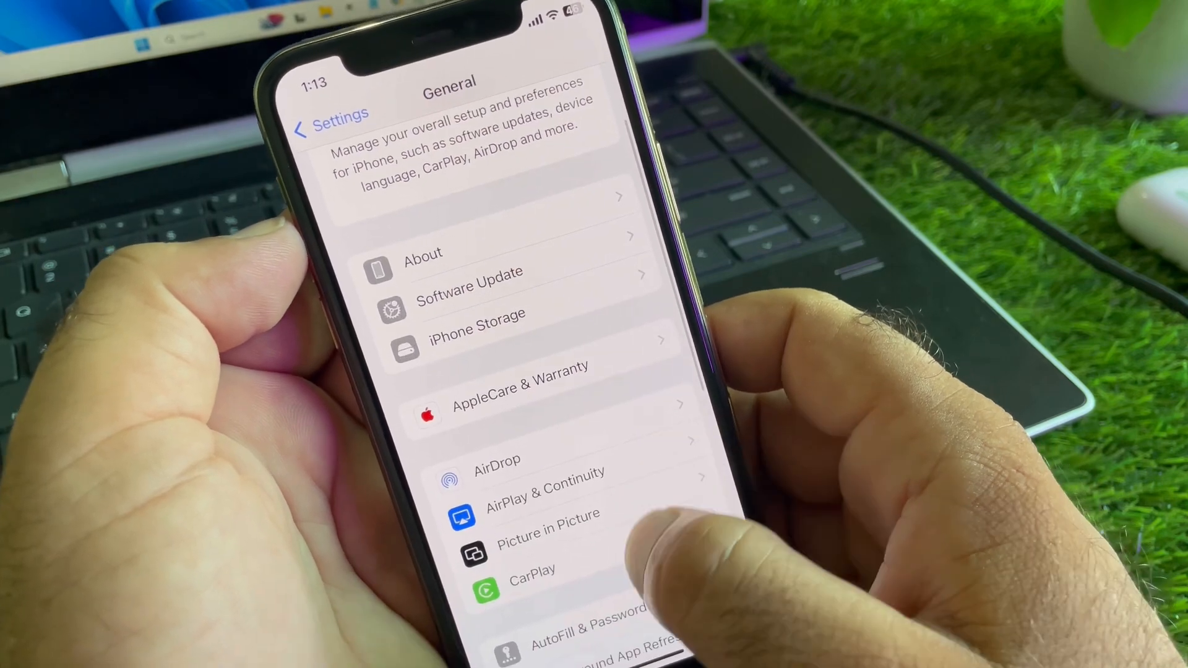
left_click(515, 626)
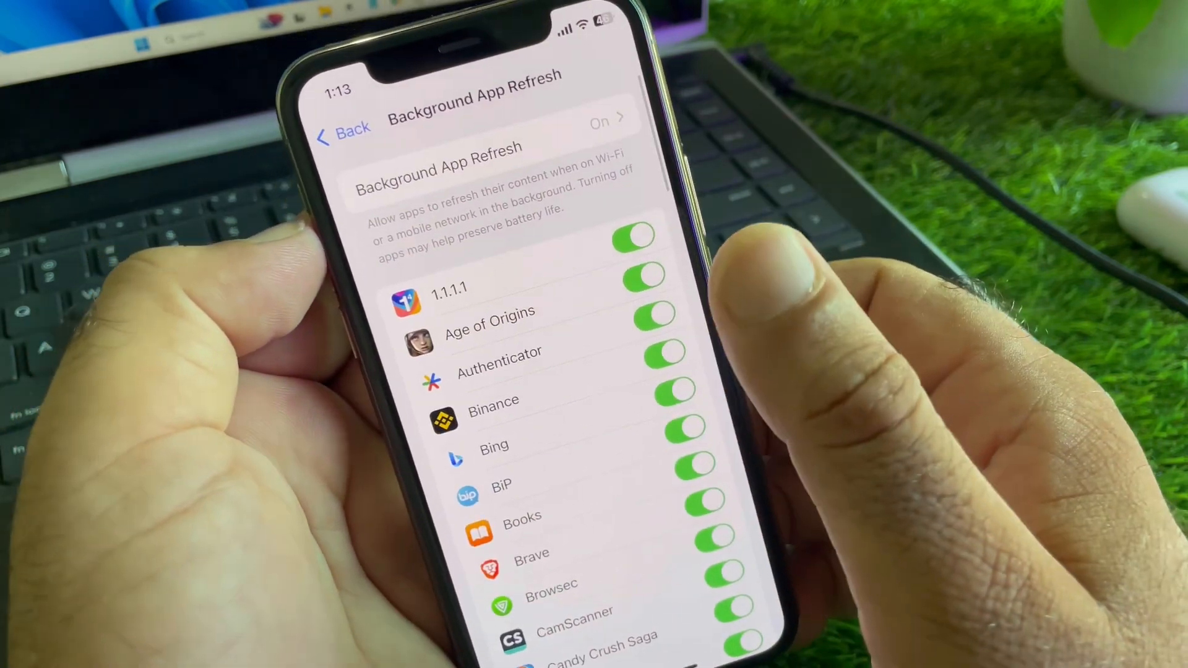
Leave Background App Refresh on for all apps and back out to the main Settings list.
left_click(344, 136)
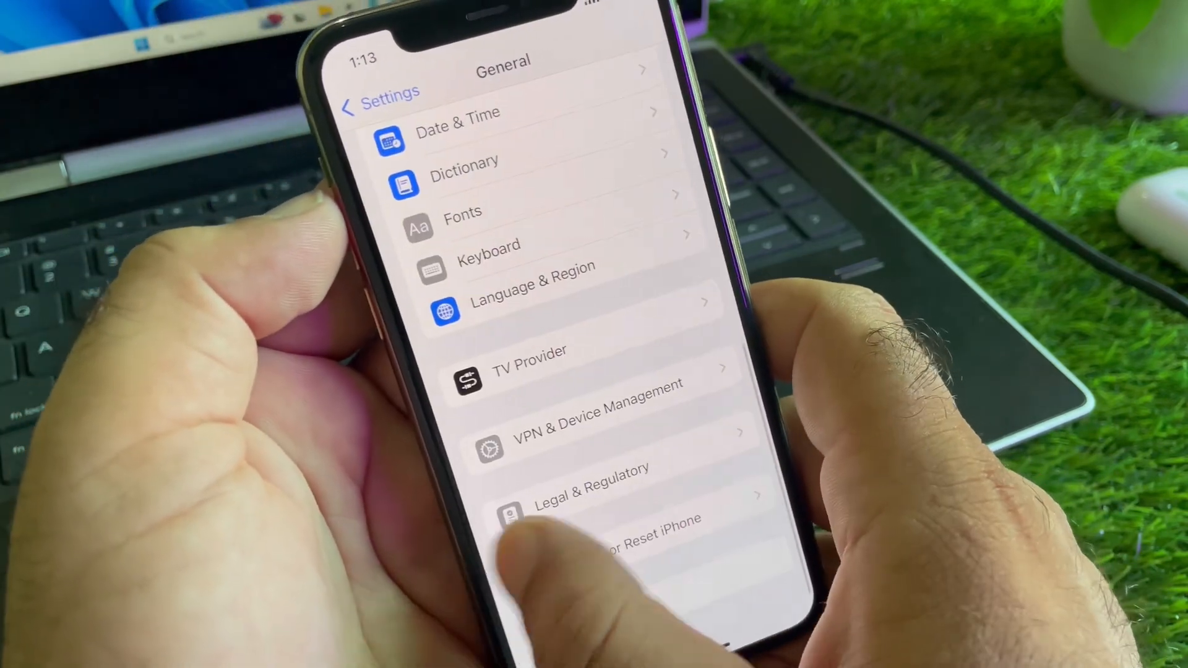
left_click(379, 107)
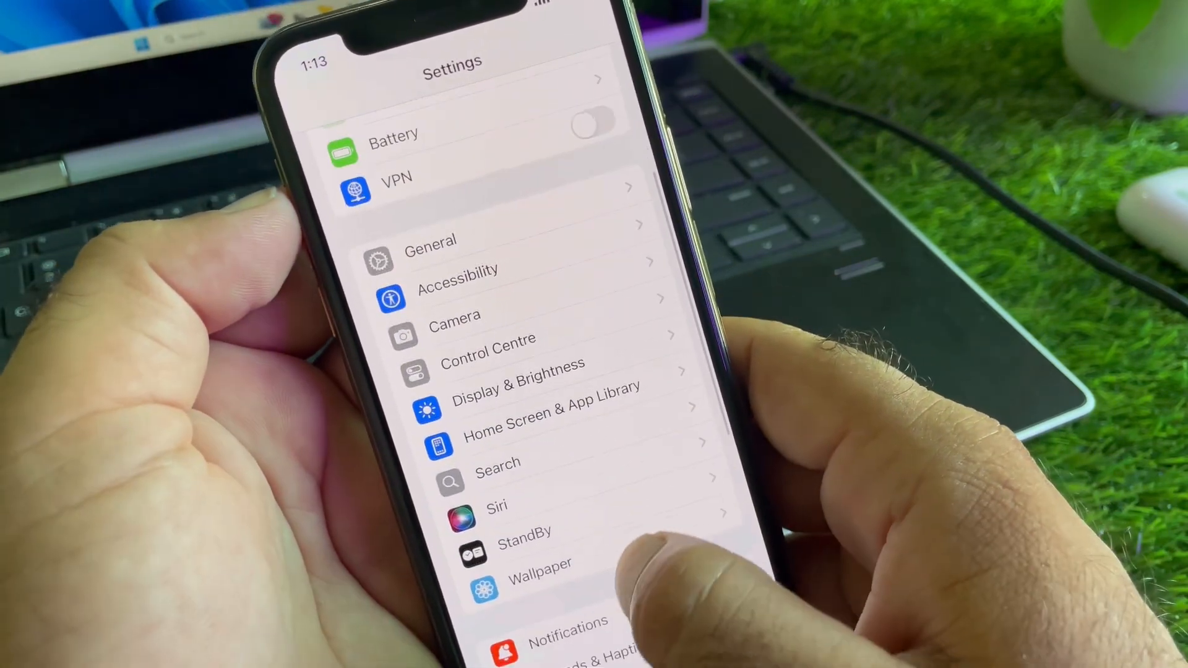